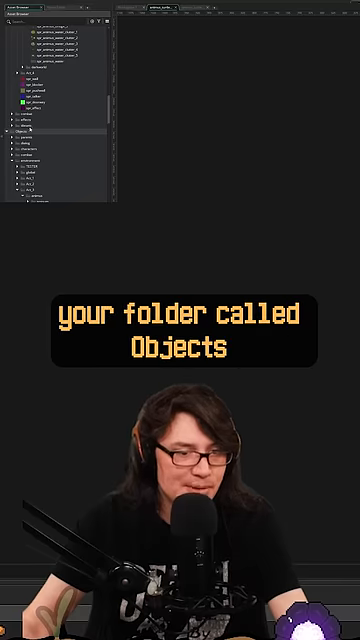
# Step: Show the Objects folder's context menu with its Create asset submenu in the Asset Browser
pyautogui.rightClick(30, 130)
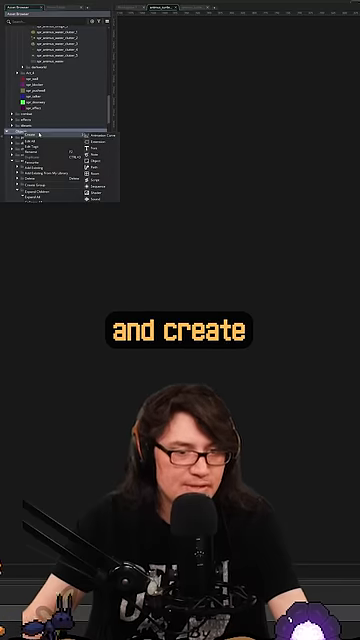